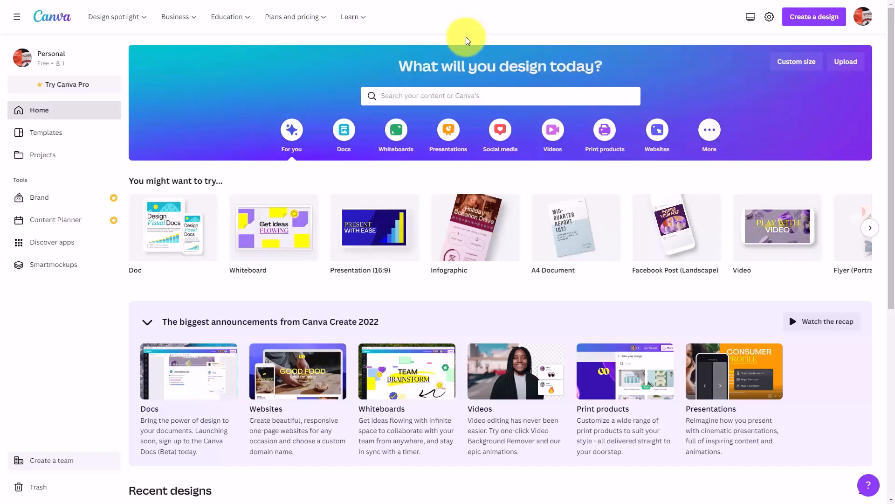
{"action": "mouse_move", "coordinate": [863, 17]}
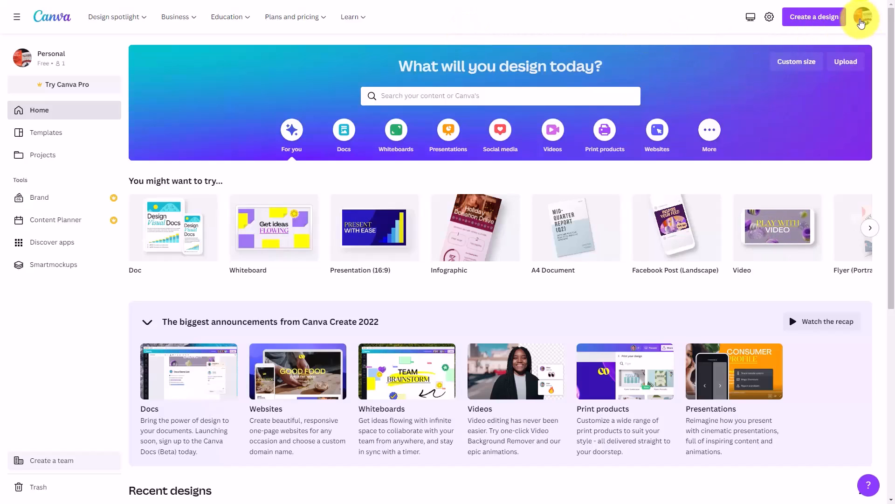
Step: Bring up Canva's new-design menu with suggested design types and Import file
{"action": "left_click", "coordinate": [814, 17]}
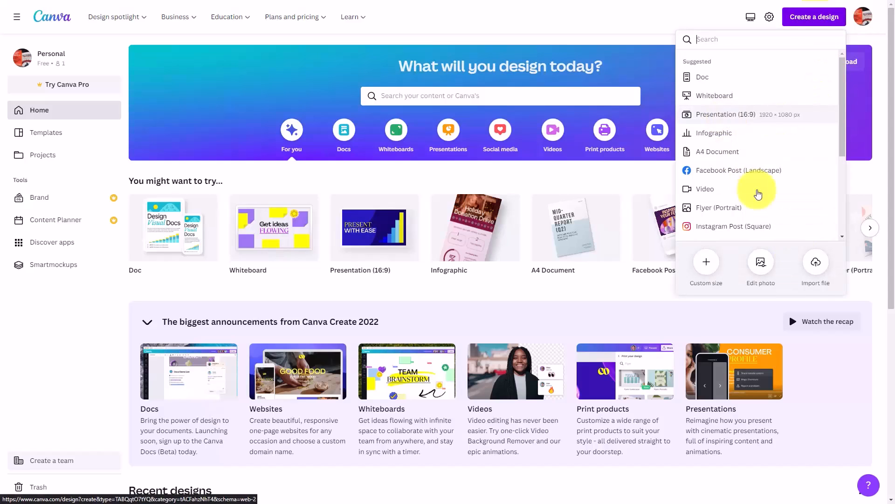
{"action": "mouse_move", "coordinate": [807, 247]}
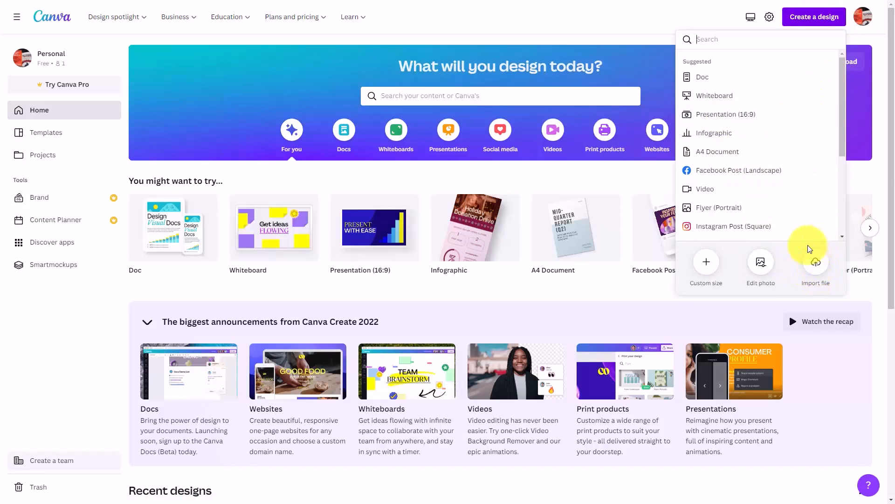
{"action": "mouse_move", "coordinate": [815, 263]}
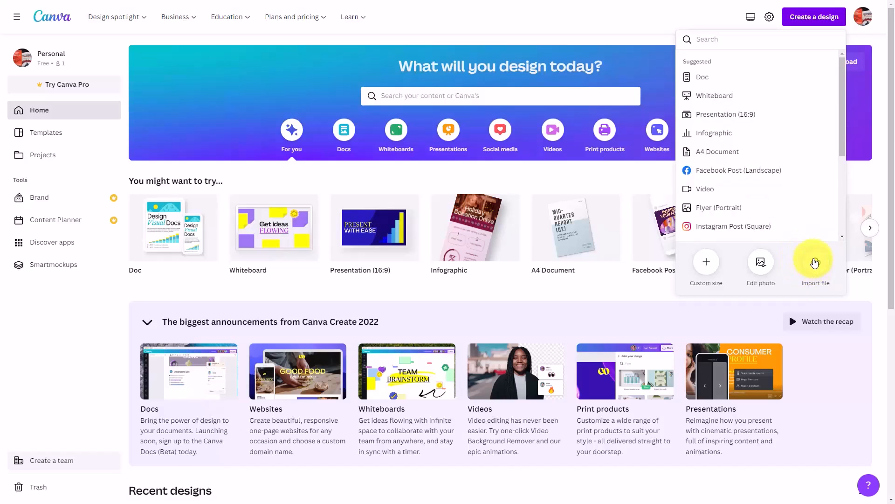
Step: Open the imported '0002-Strategic Marketing.docx' from Recent designs in Canva Docs
{"action": "scroll", "scroll_direction": "down", "scroll_amount": 3}
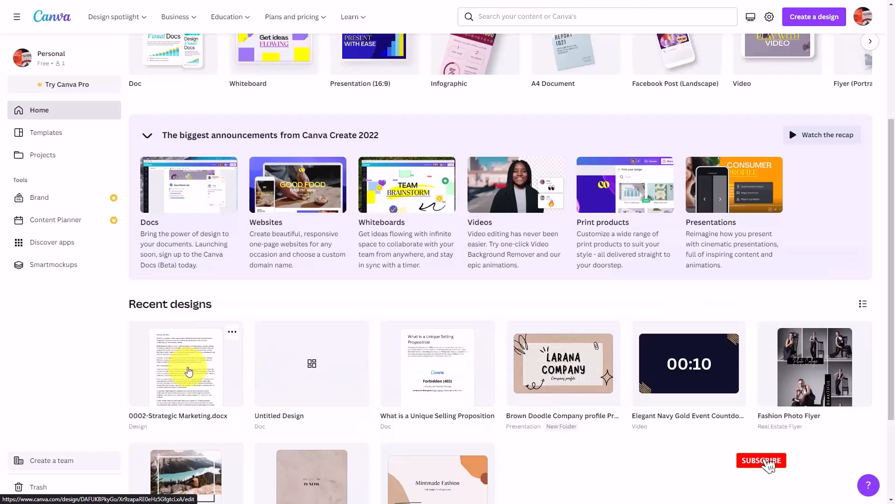
{"action": "left_click", "coordinate": [762, 461]}
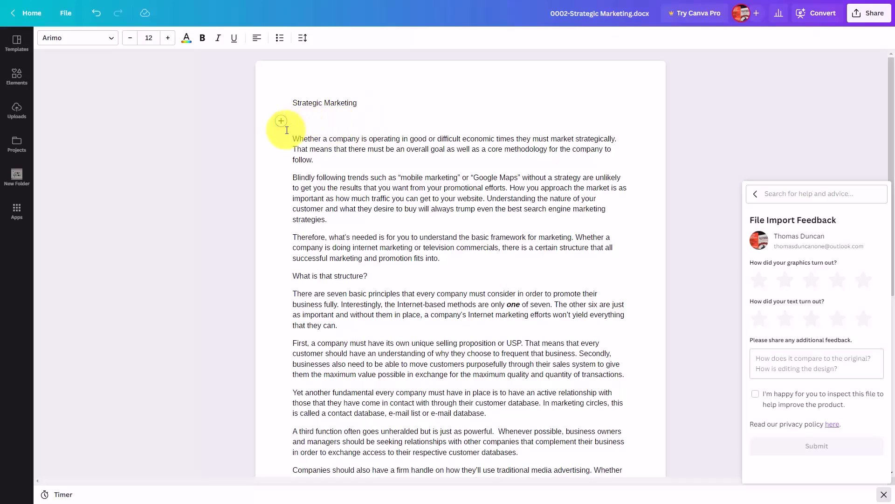
{"action": "mouse_move", "coordinate": [281, 121]}
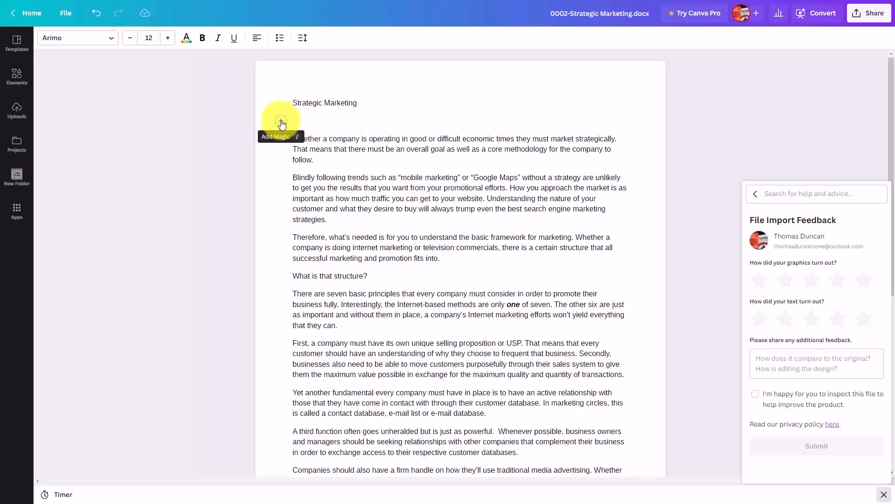
Step: Add a large 'Strategic Marketing' heading and remove the original small title line
{"action": "left_click", "coordinate": [281, 120]}
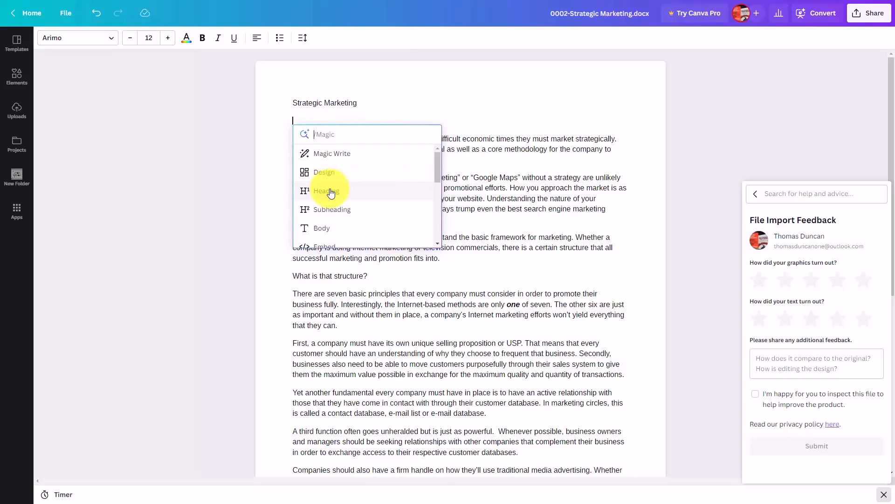
{"action": "mouse_move", "coordinate": [332, 194]}
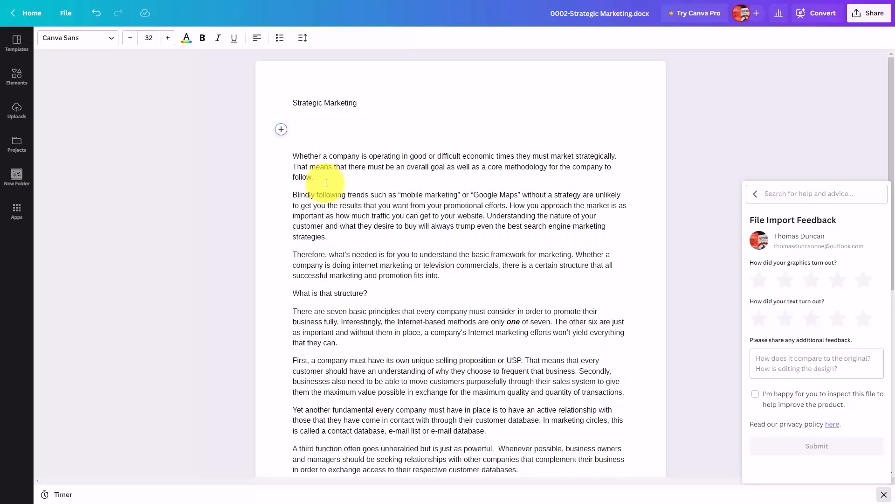
{"action": "type", "text": "Strategic Marketing"}
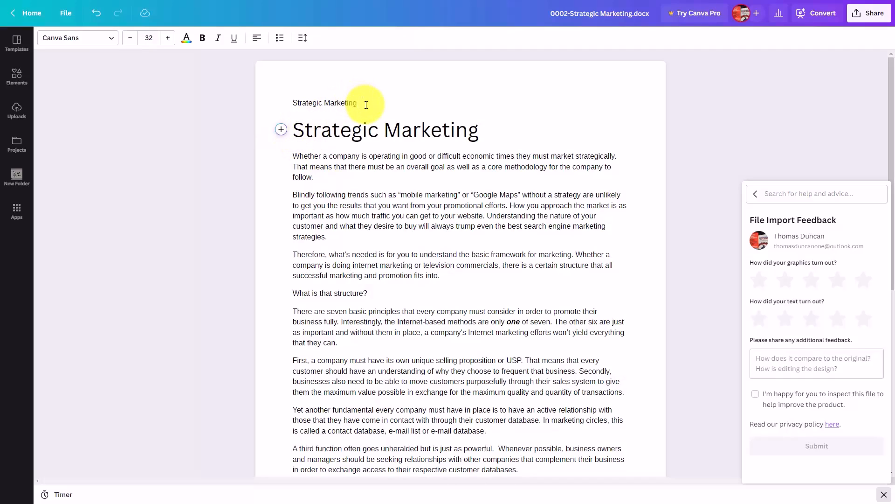
{"action": "double_click", "coordinate": [324, 102]}
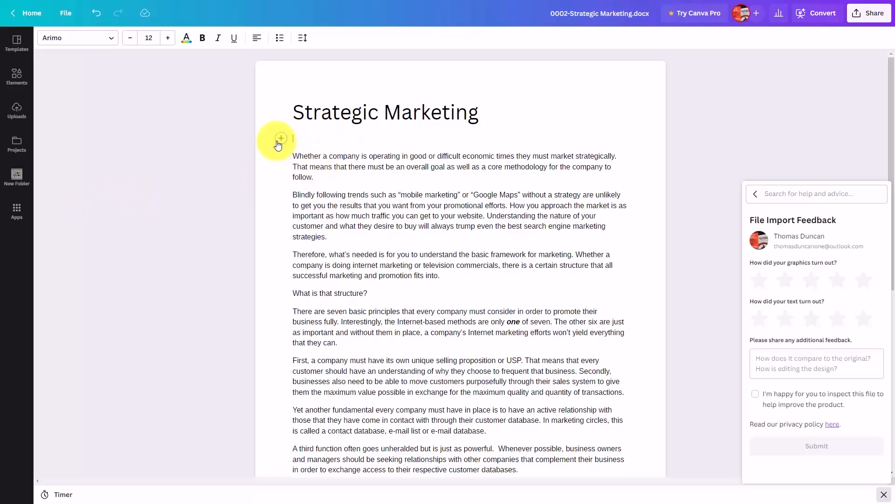
Step: Show the block-type list for the empty line under the heading, scrolled to Table and Check List
{"action": "left_click", "coordinate": [281, 138]}
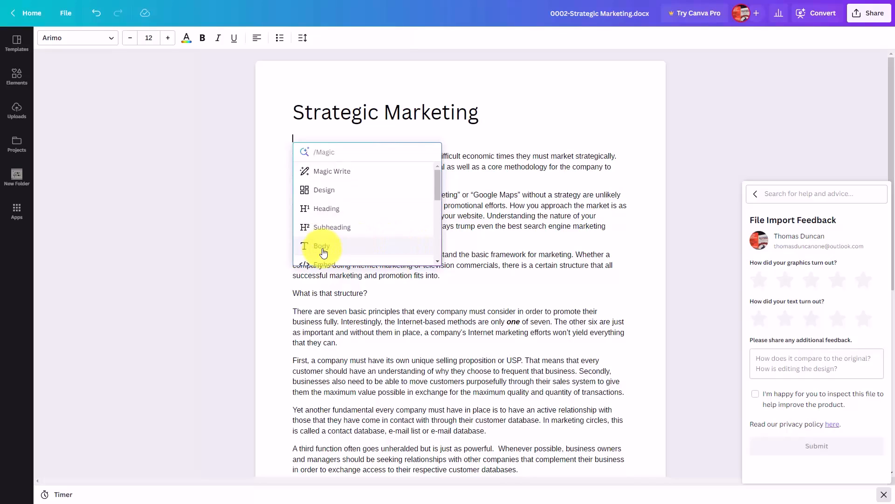
{"action": "scroll", "scroll_direction": "down", "scroll_amount": 3}
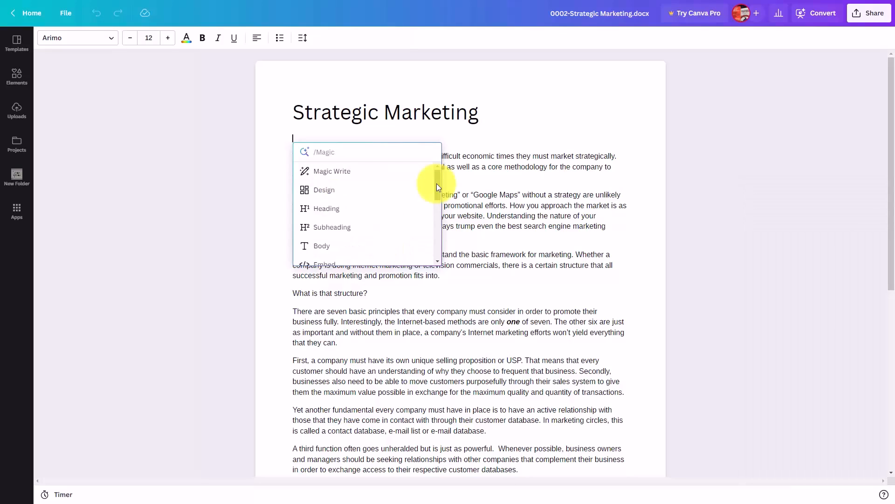
{"action": "scroll", "scroll_direction": "down", "scroll_amount": 3}
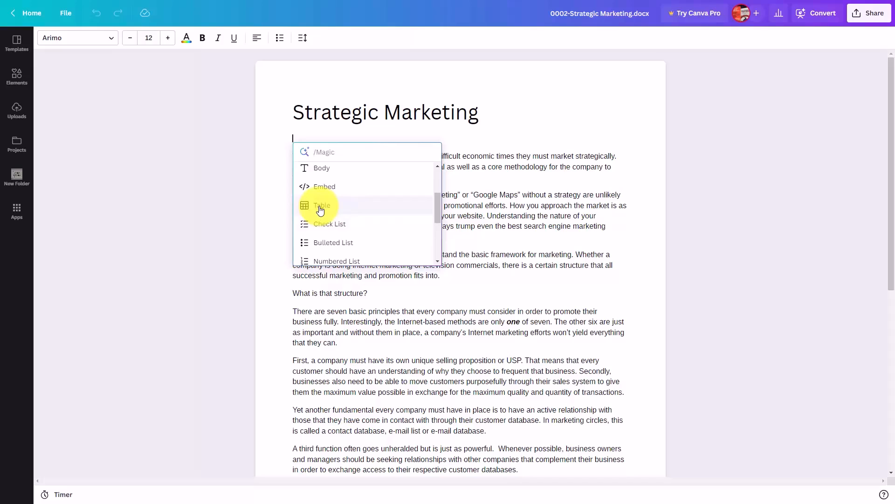
Step: Insert a blank 6x5 table under the heading and place the cursor in its first cell
{"action": "left_click", "coordinate": [322, 205]}
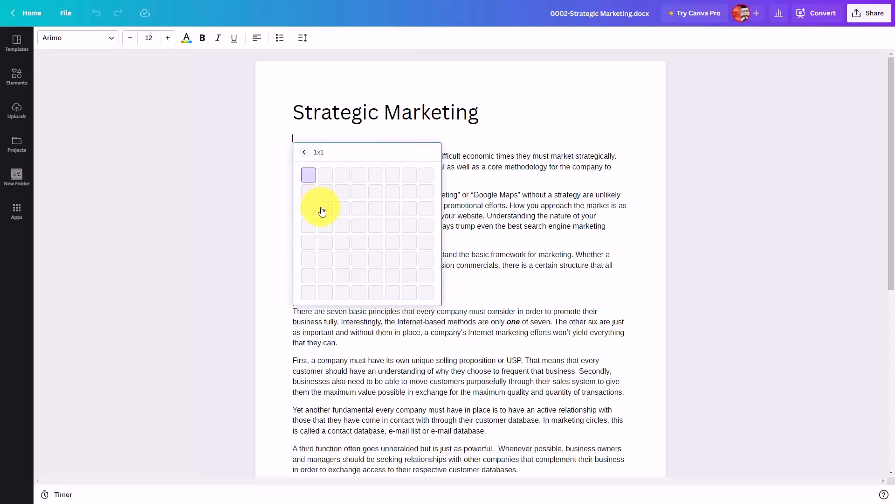
{"action": "mouse_move", "coordinate": [354, 215]}
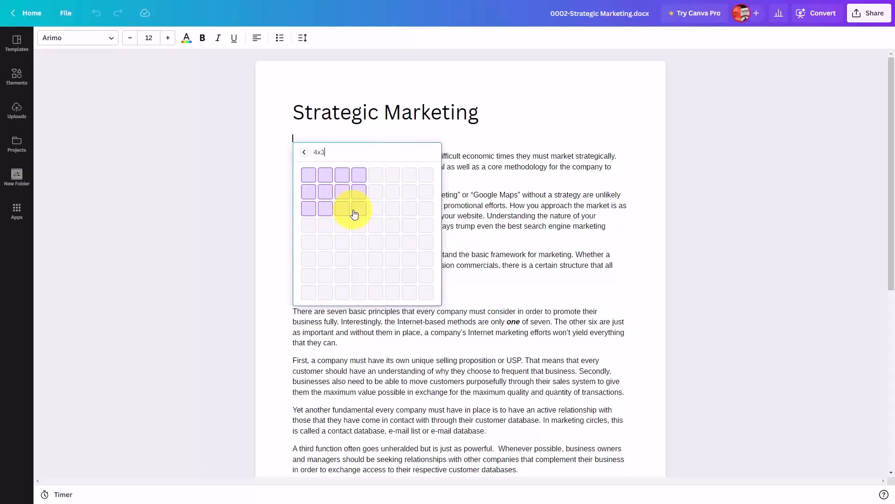
{"action": "mouse_move", "coordinate": [388, 241]}
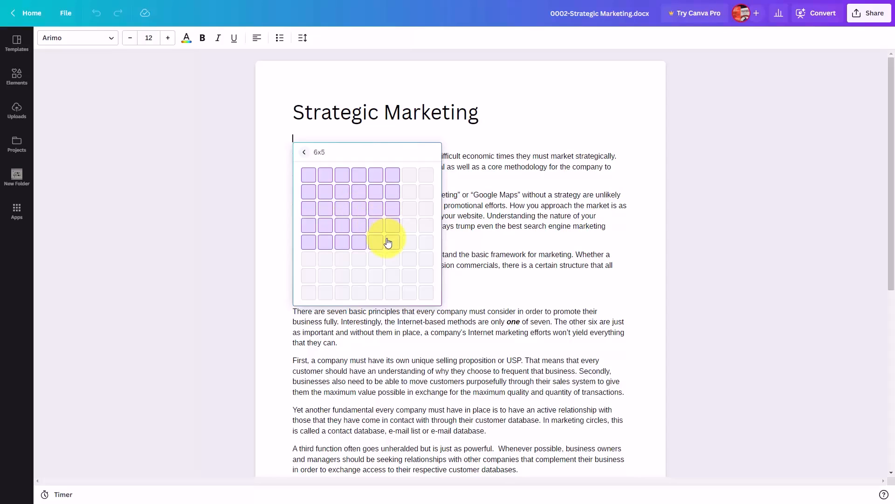
{"action": "left_click", "coordinate": [388, 241]}
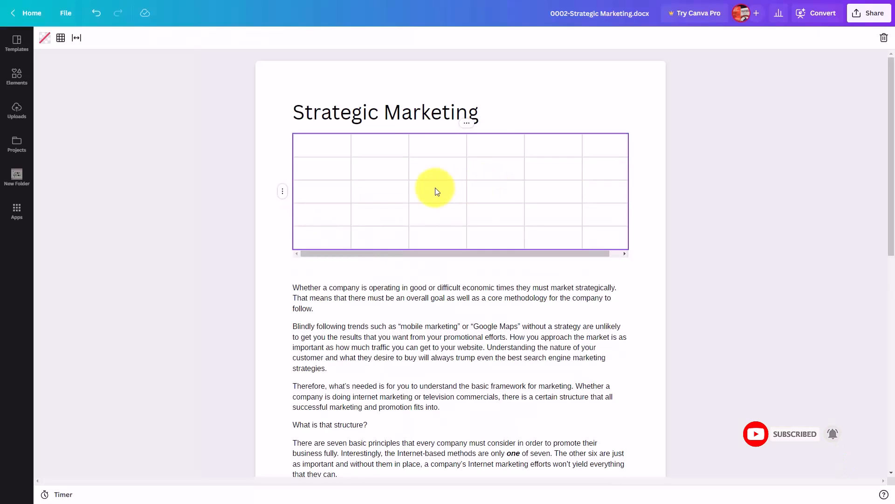
{"action": "mouse_move", "coordinate": [306, 153]}
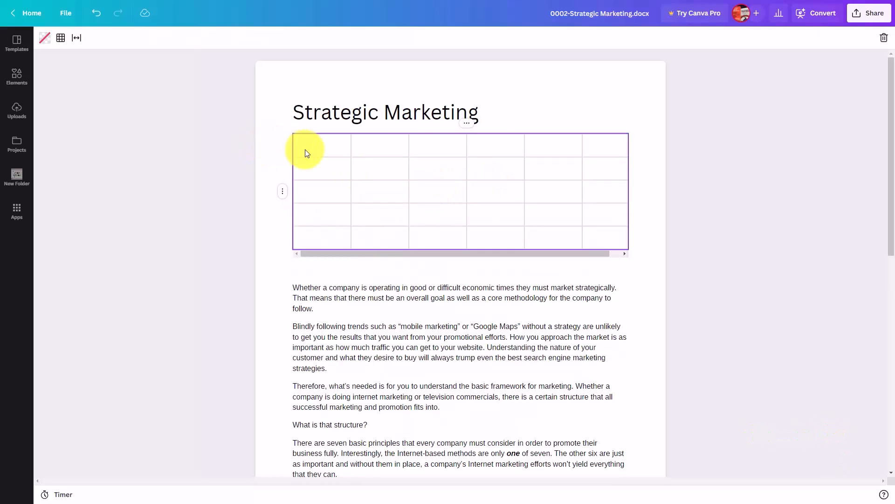
{"action": "left_click", "coordinate": [322, 151]}
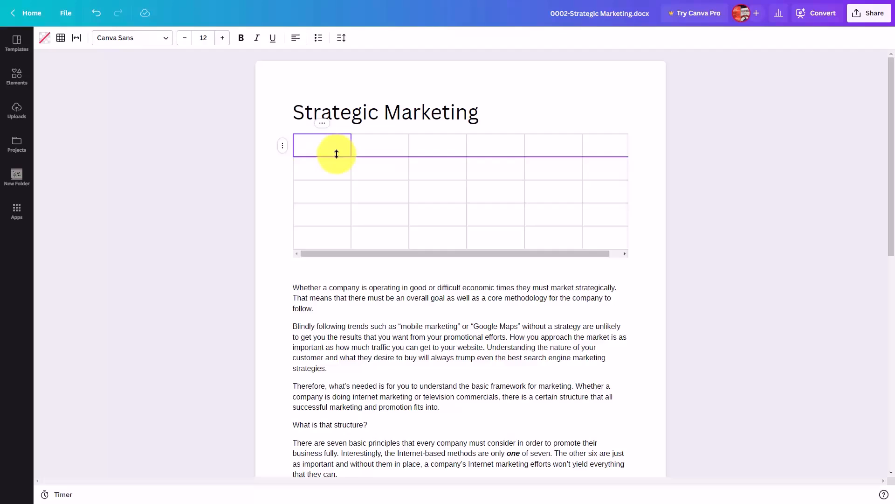
{"action": "mouse_move", "coordinate": [314, 174]}
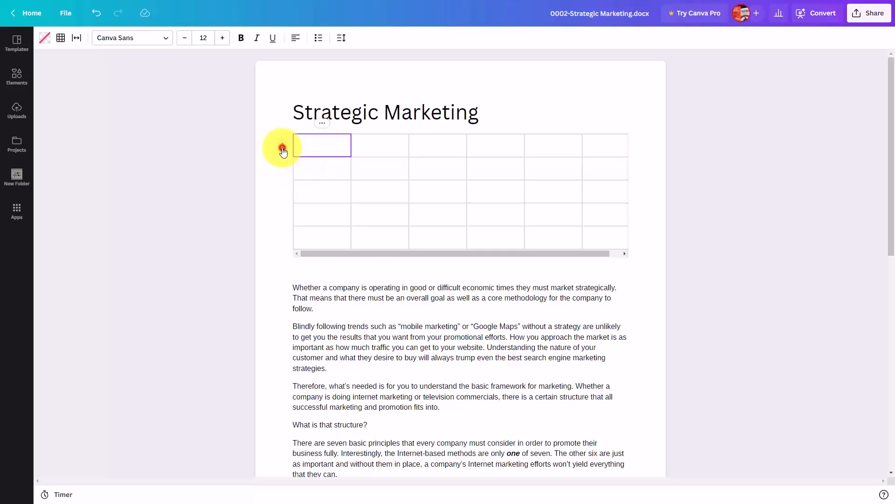
{"action": "left_click", "coordinate": [282, 145]}
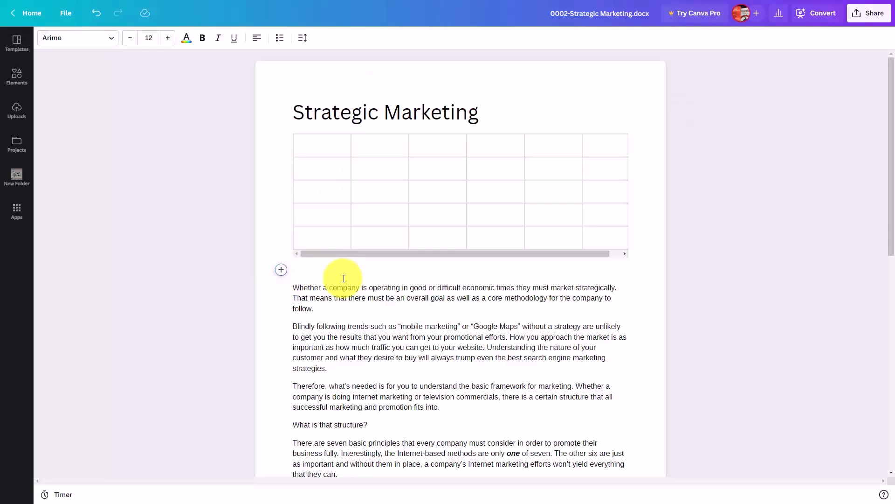
Step: Delete the blank table so the body follows the heading, leaving the block list open again
{"action": "left_click", "coordinate": [438, 191]}
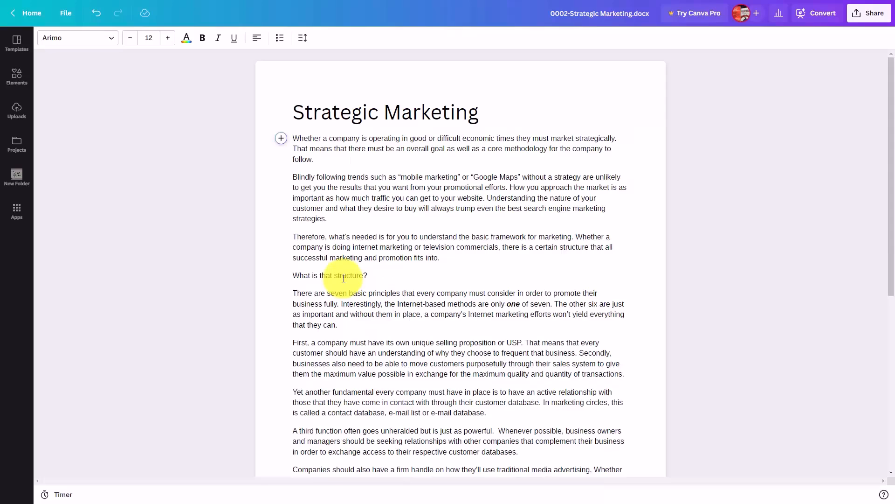
{"action": "mouse_move", "coordinate": [473, 137]}
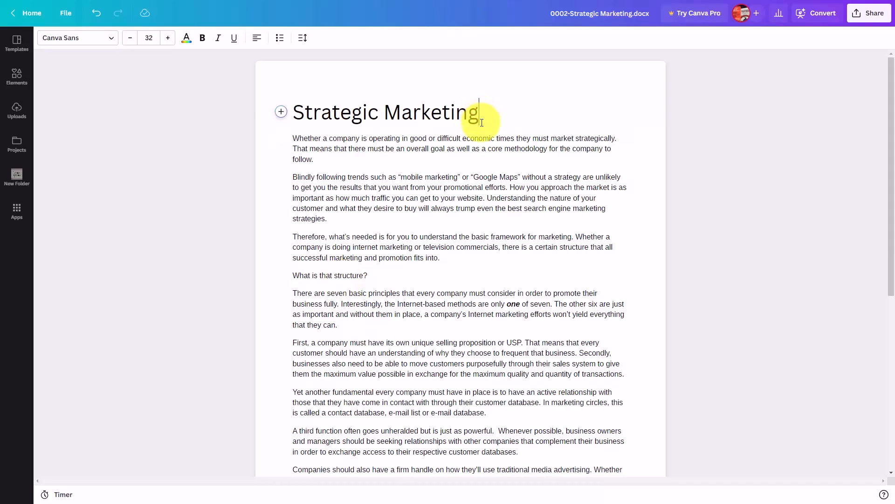
{"action": "left_click", "coordinate": [281, 112]}
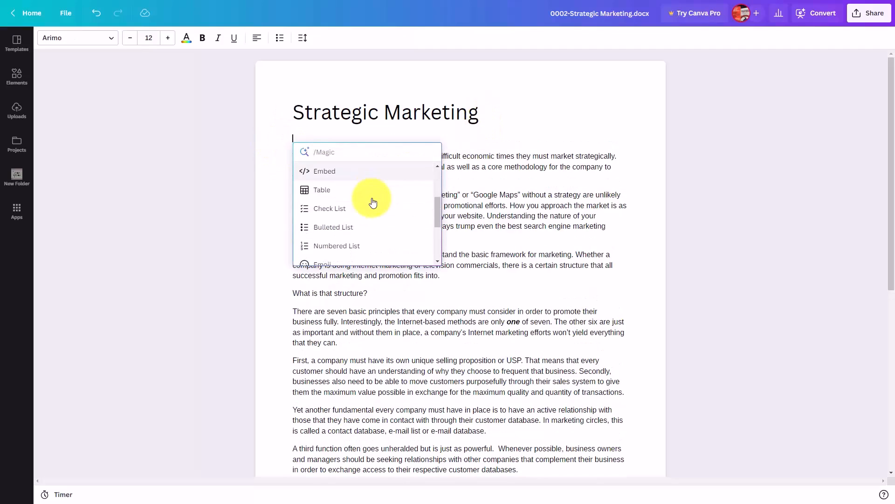
{"action": "mouse_move", "coordinate": [336, 211]}
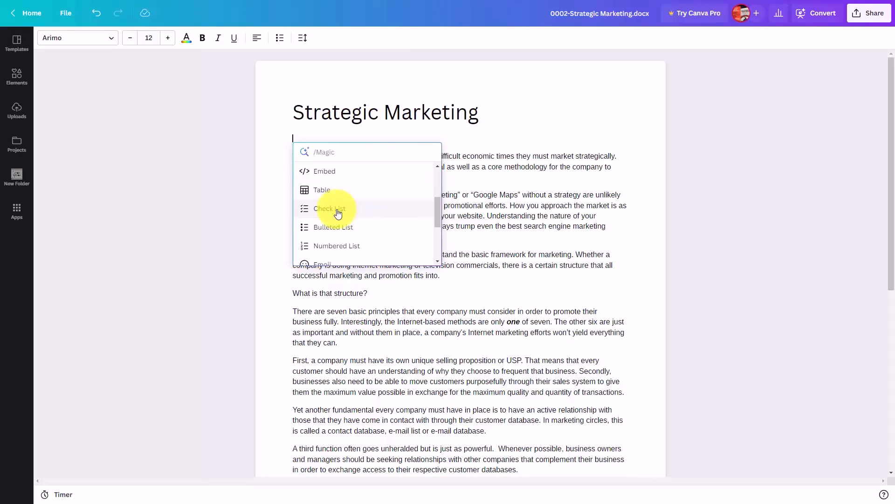
Step: Create a checklist with items USP, Upsell and Cross Sells, and List Building
{"action": "left_click", "coordinate": [330, 209]}
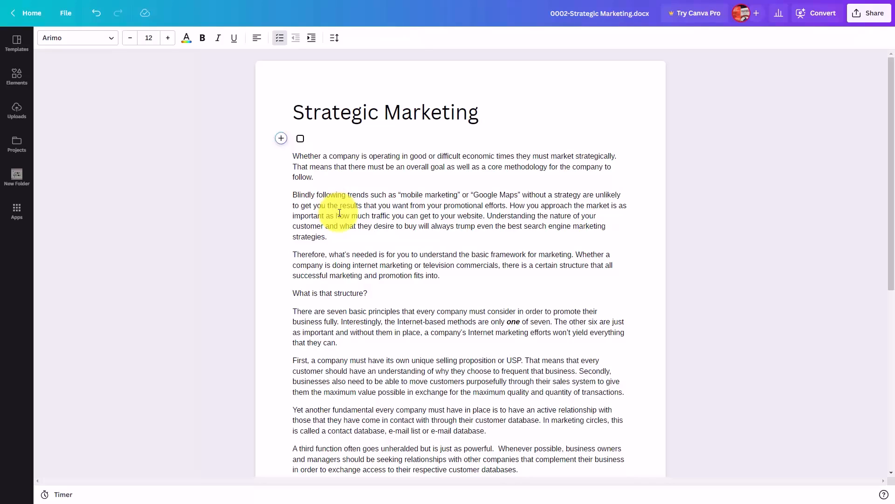
{"action": "type", "text": "USP"}
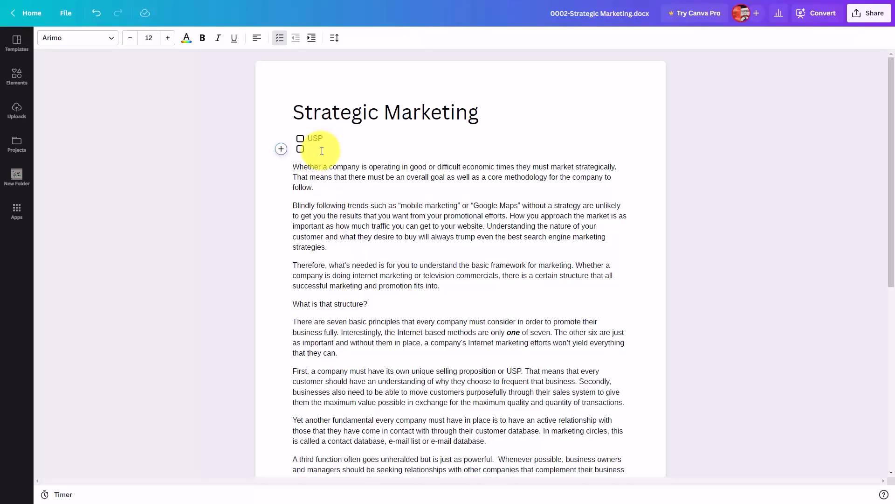
{"action": "type", "text": "Upsell and Cross Sells"}
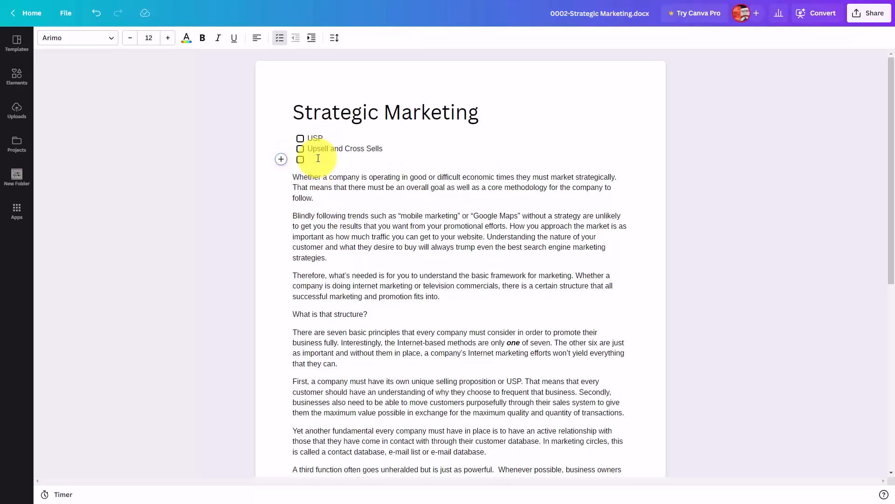
{"action": "left_click", "coordinate": [316, 158]}
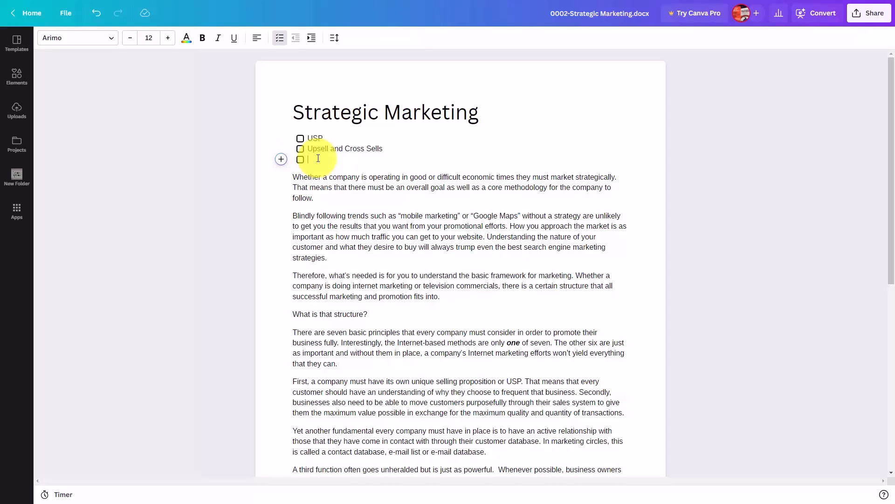
{"action": "type", "text": "List Building"}
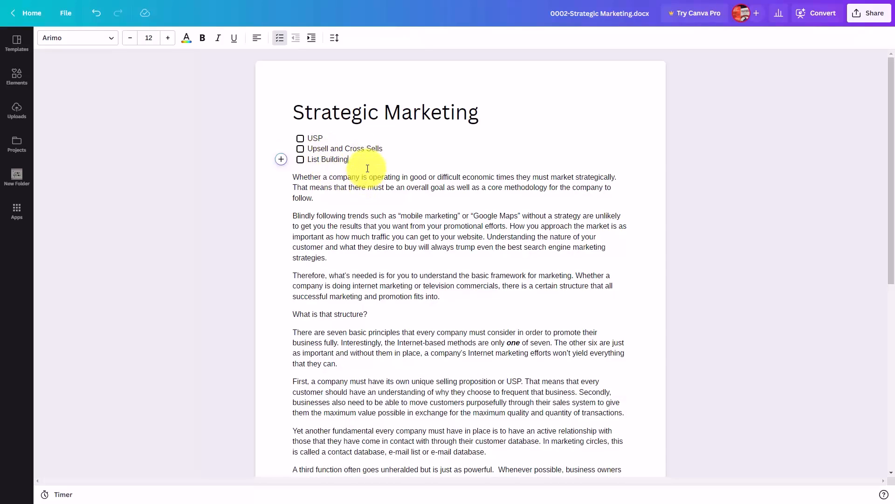